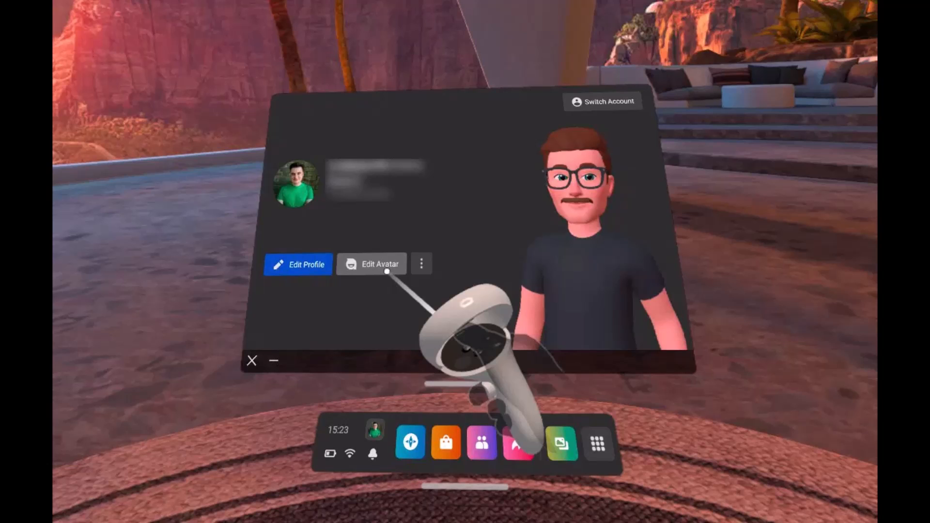
Launch the avatar editor via Edit Avatar, landing on body options with the full-body preview
left_click(371, 264)
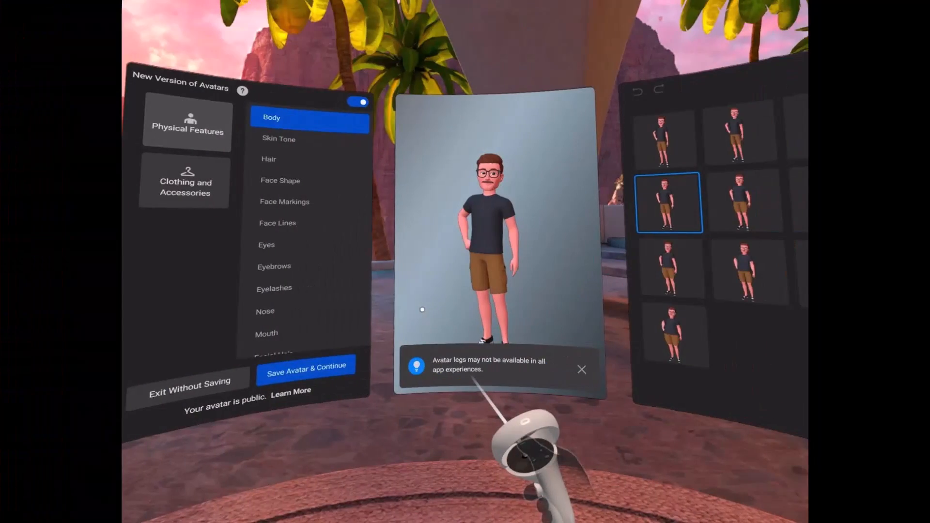